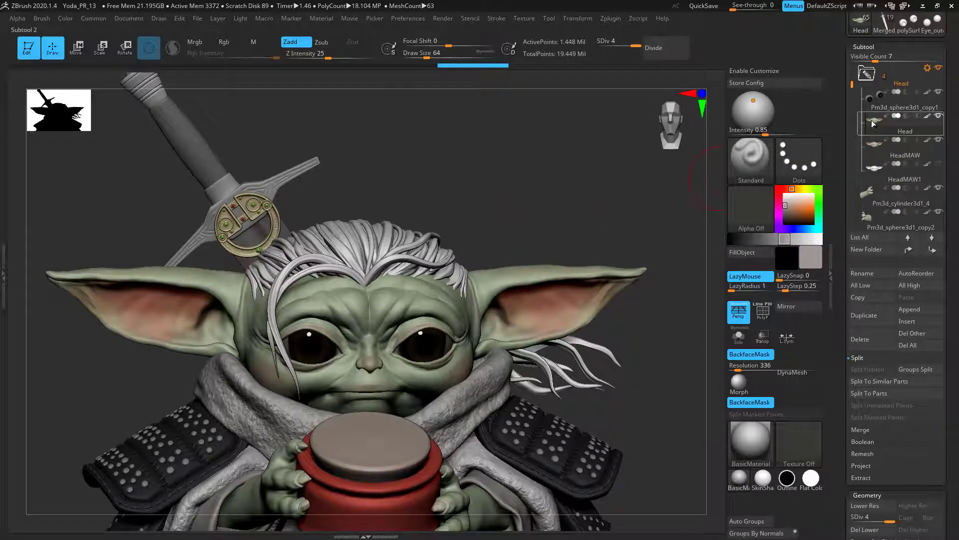
Turn on Solo mode so only the Head subtool's face and ears are displayed
{"action": "left_click", "coordinate": [739, 336]}
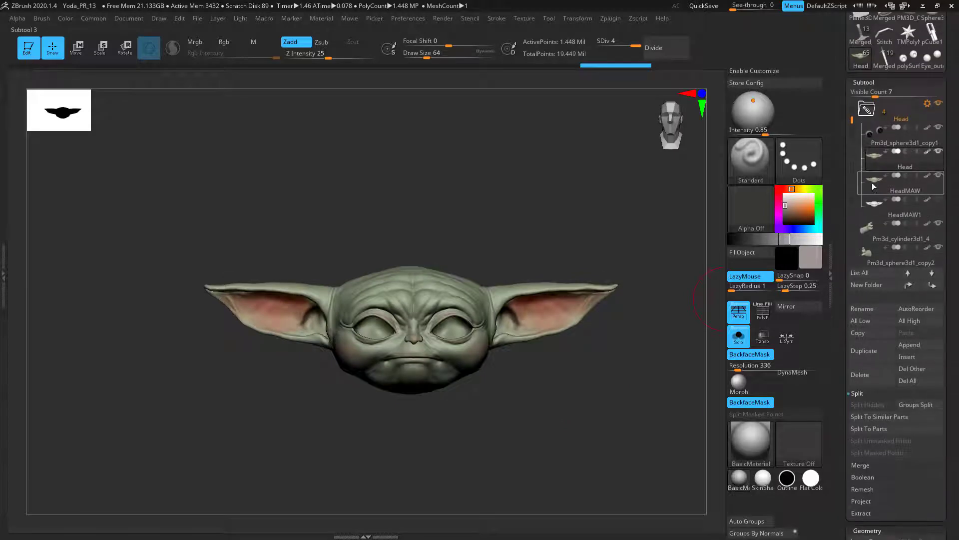
Select the HeadMAW subtool and expand its DynaMesh settings, showing resolution 712
{"action": "left_click", "coordinate": [905, 191]}
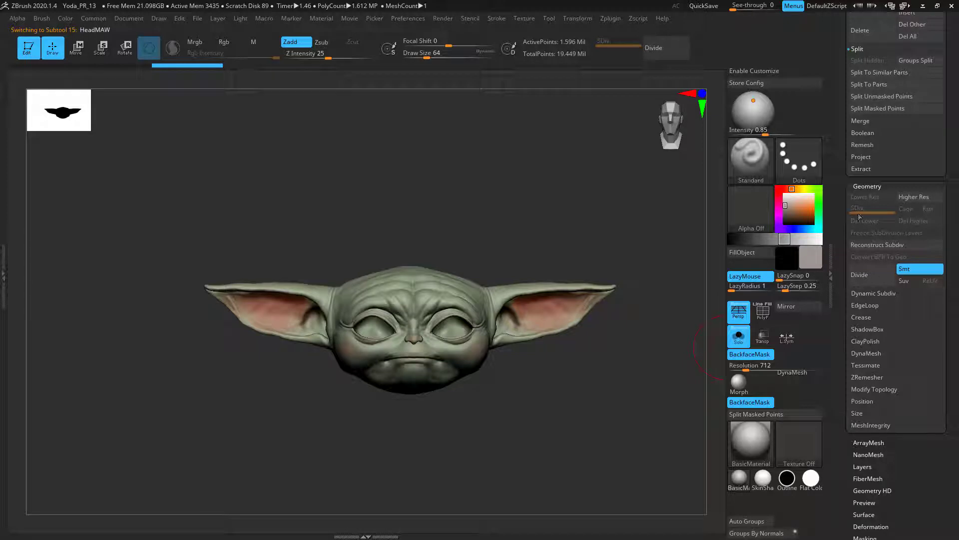
{"action": "left_click", "coordinate": [866, 353]}
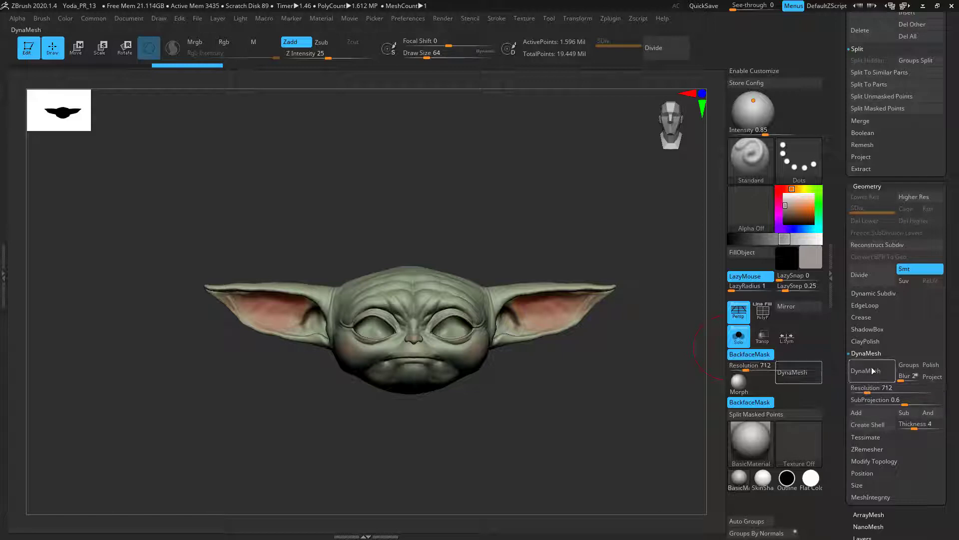
{"action": "left_click", "coordinate": [872, 370]}
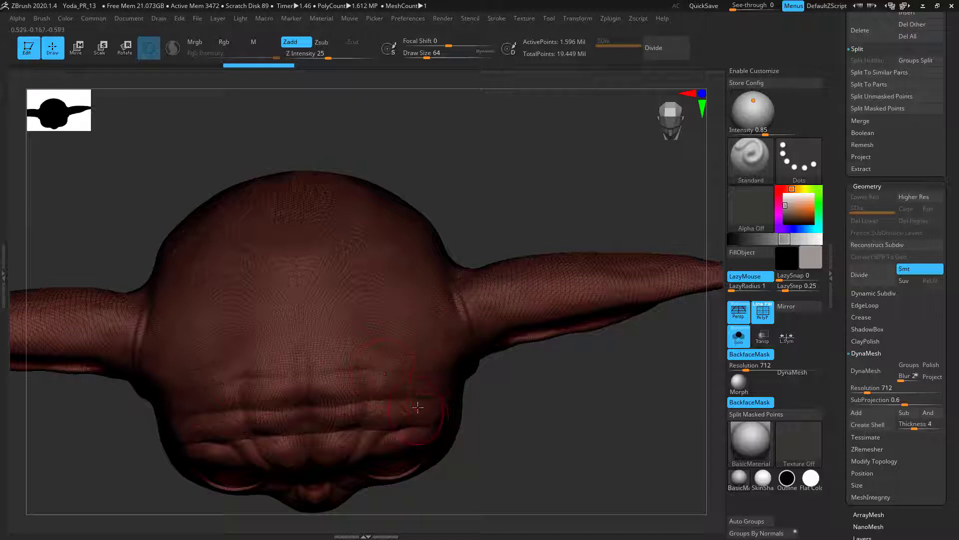
{"action": "left_click_drag", "start_coordinate": [420, 407], "coordinate": [367, 346]}
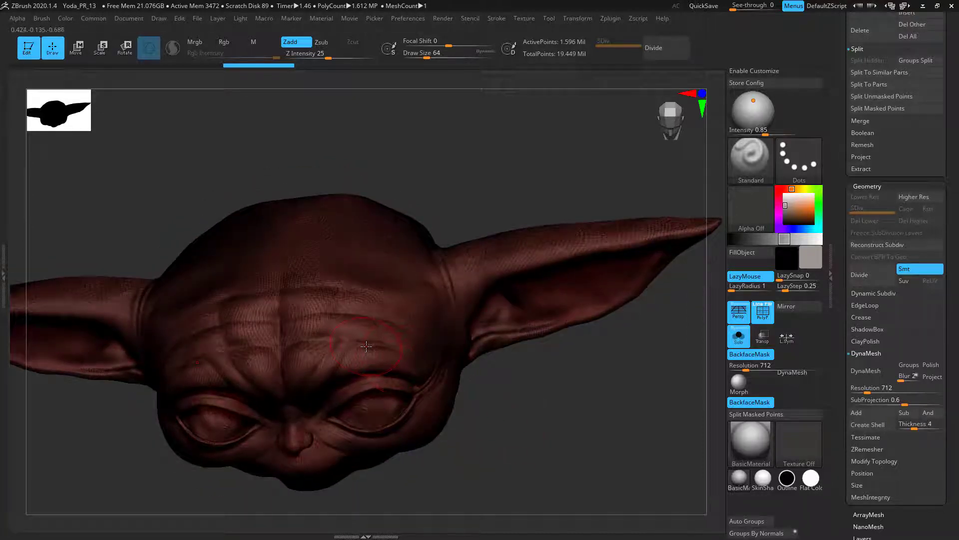
{"action": "left_click", "coordinate": [738, 337]}
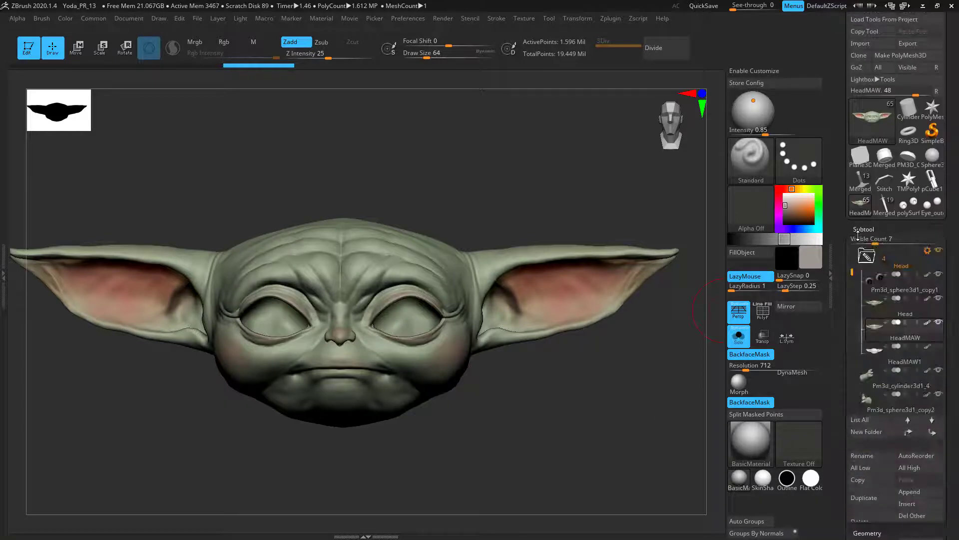
Open the subtool list and drag near the HeadMAW face's mouth corner
{"action": "left_click", "coordinate": [905, 313]}
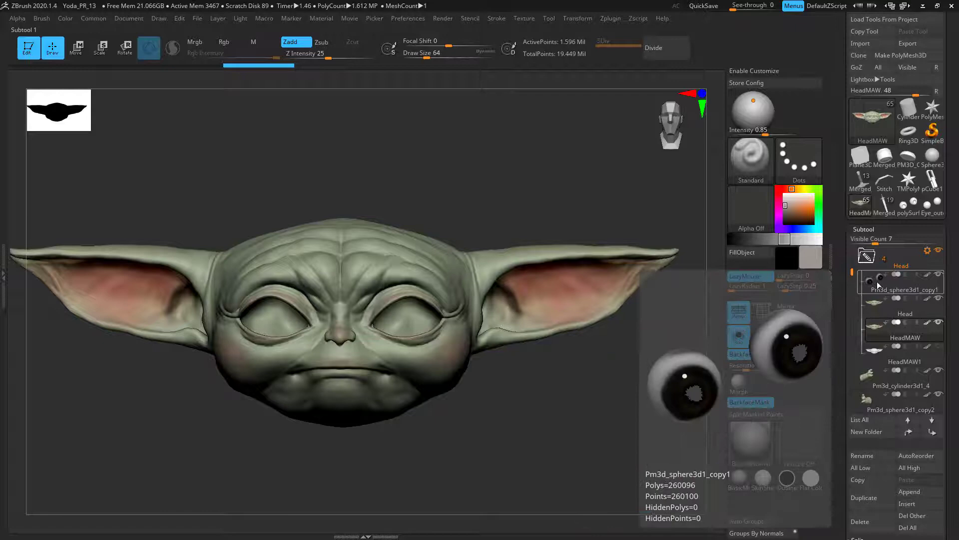
{"action": "left_click", "coordinate": [884, 330]}
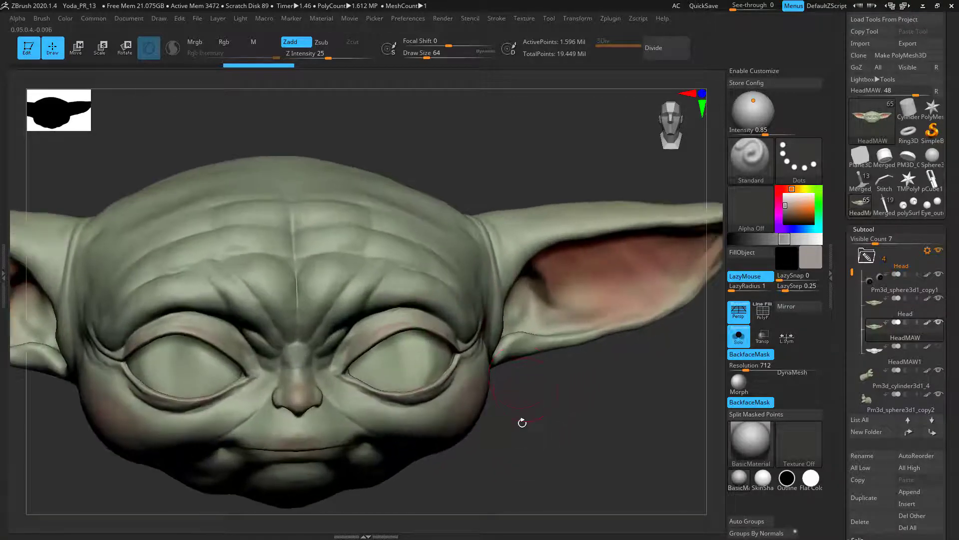
{"action": "left_click_drag", "start_coordinate": [520, 422], "coordinate": [428, 264]}
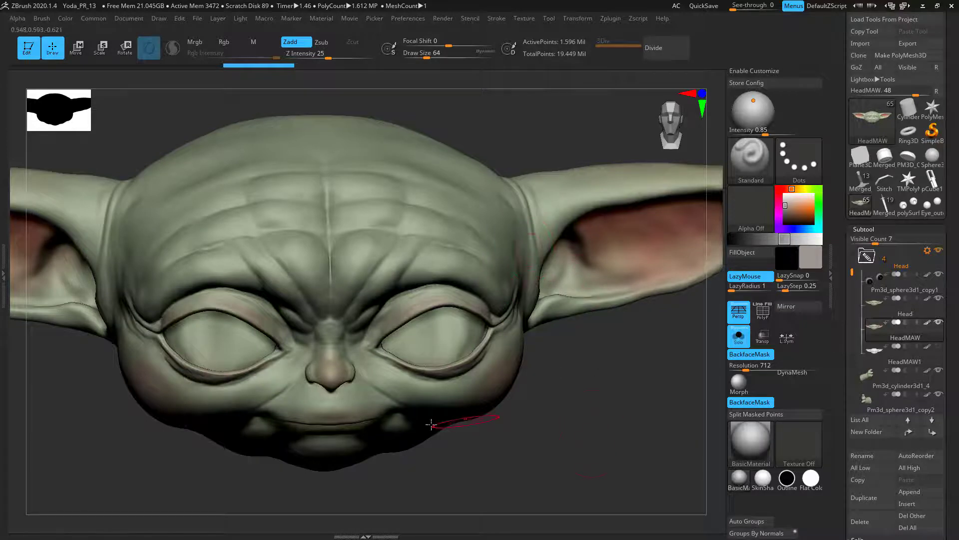
{"action": "mouse_move", "coordinate": [449, 292]}
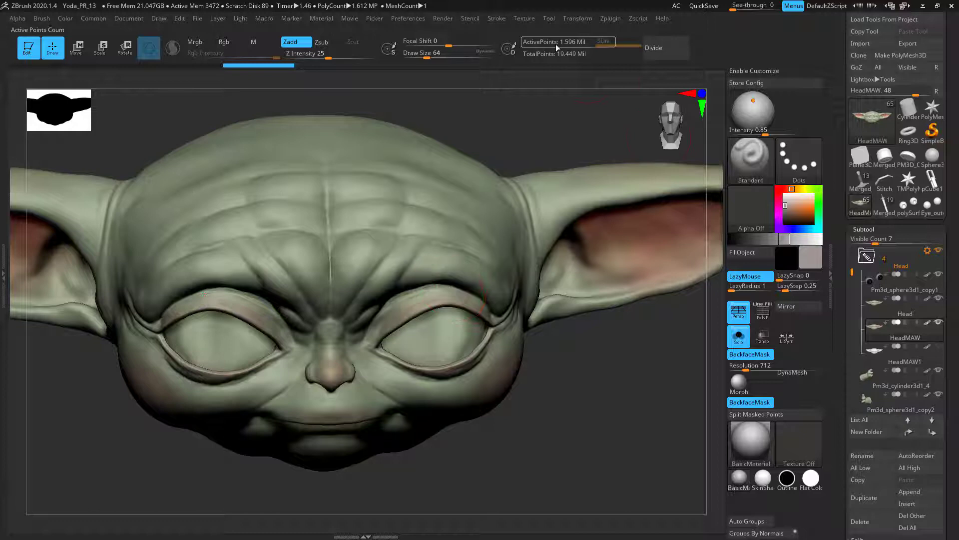
{"action": "mouse_move", "coordinate": [598, 53]}
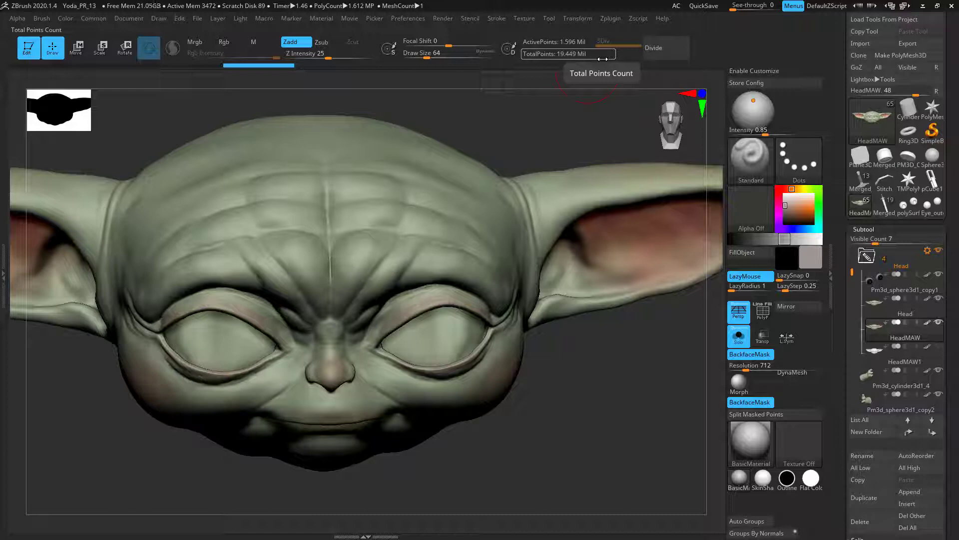
{"action": "mouse_move", "coordinate": [423, 272]}
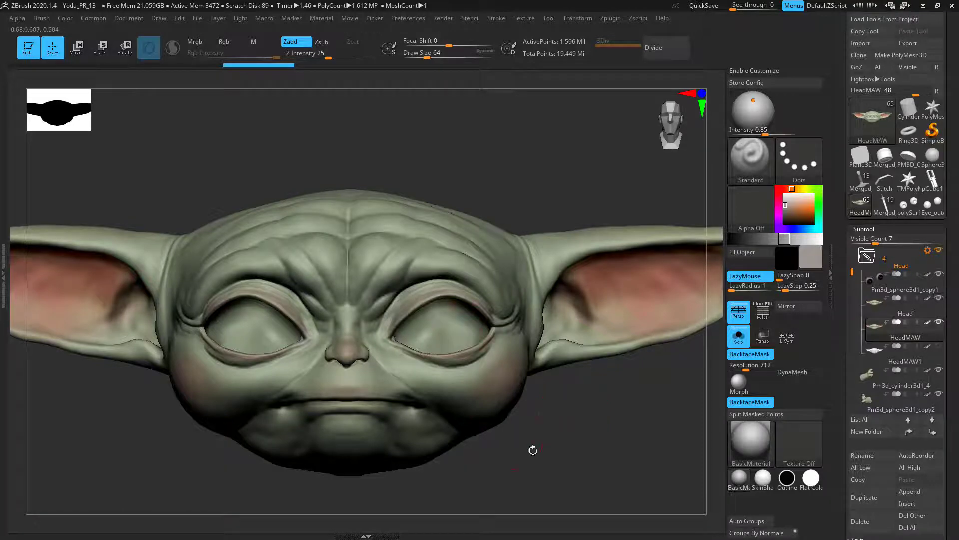
{"action": "left_click_drag", "start_coordinate": [533, 450], "coordinate": [606, 341]}
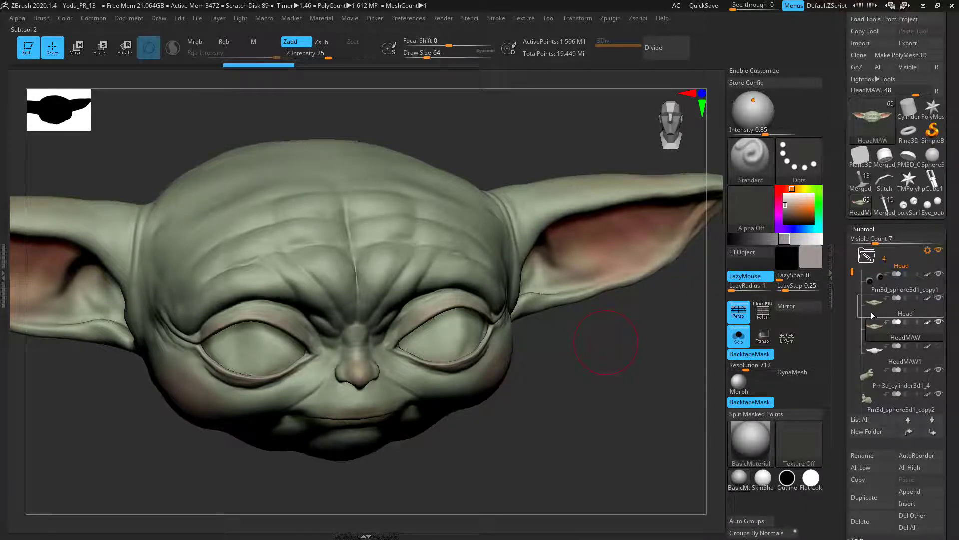
{"action": "left_click", "coordinate": [905, 314]}
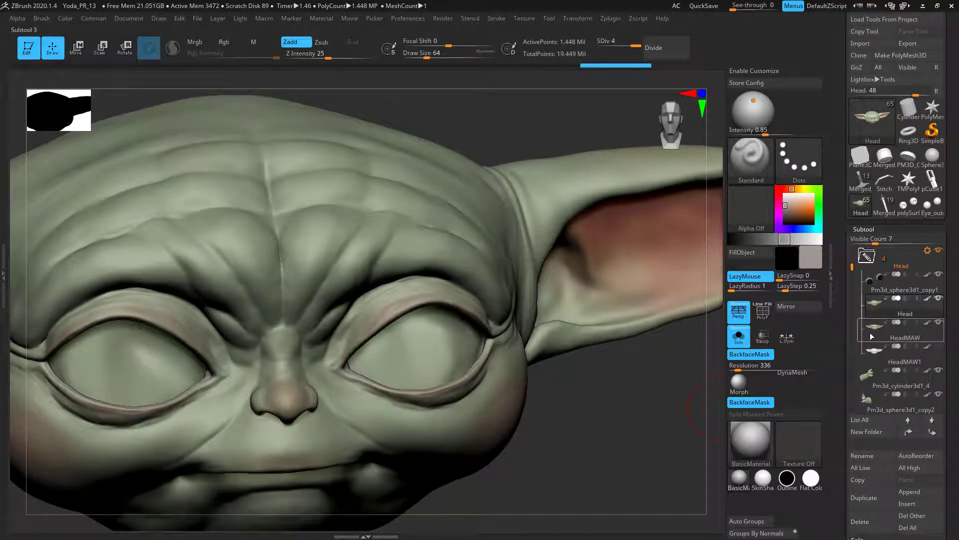
{"action": "left_click", "coordinate": [905, 337]}
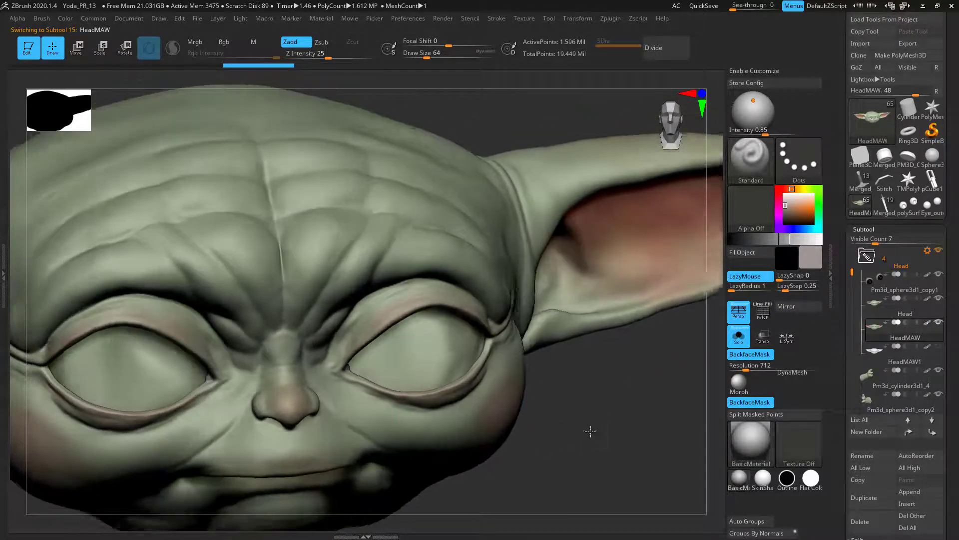
{"action": "left_click_drag", "start_coordinate": [590, 431], "coordinate": [588, 396]}
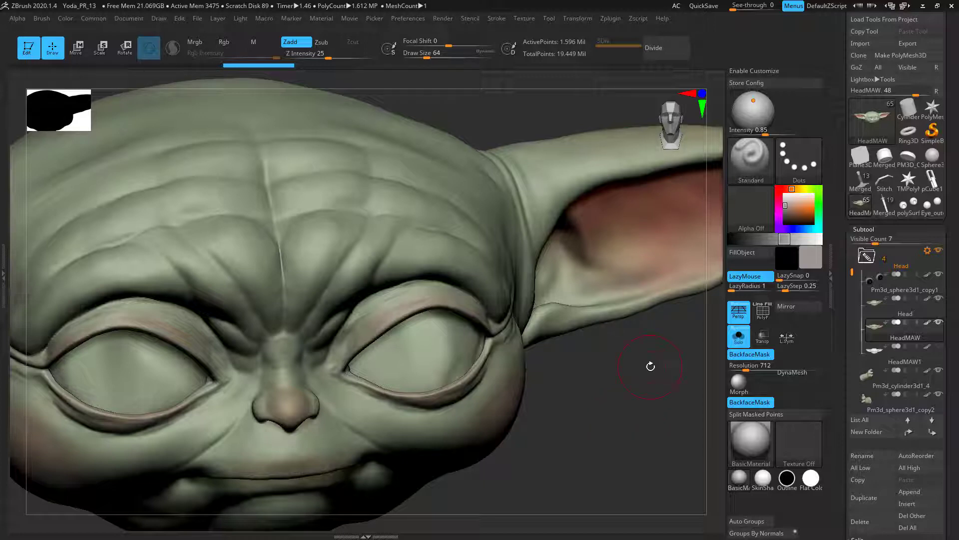
{"action": "left_click_drag", "start_coordinate": [650, 366], "coordinate": [618, 426]}
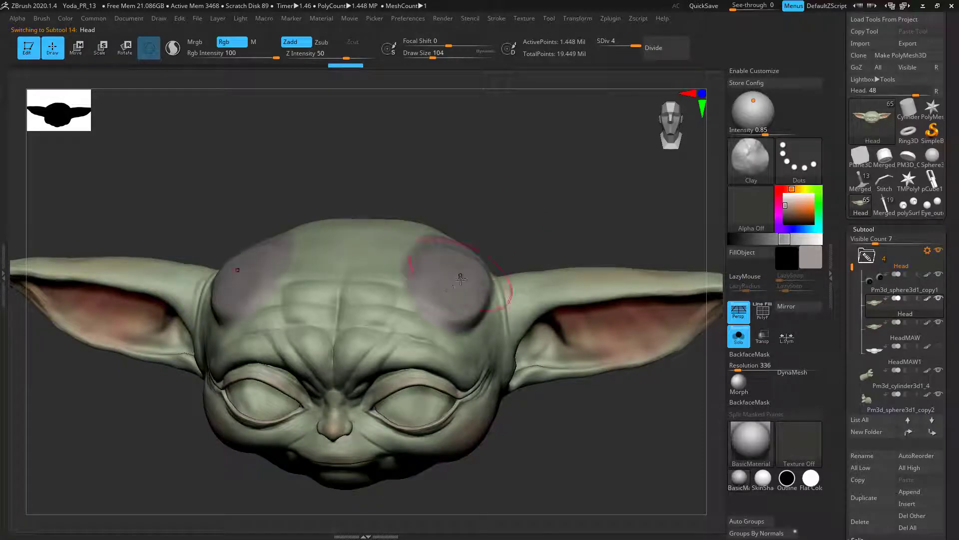
Mask two forehead patches and pull them into bumps with the Move brush
{"action": "left_click_drag", "start_coordinate": [459, 281], "coordinate": [557, 210]}
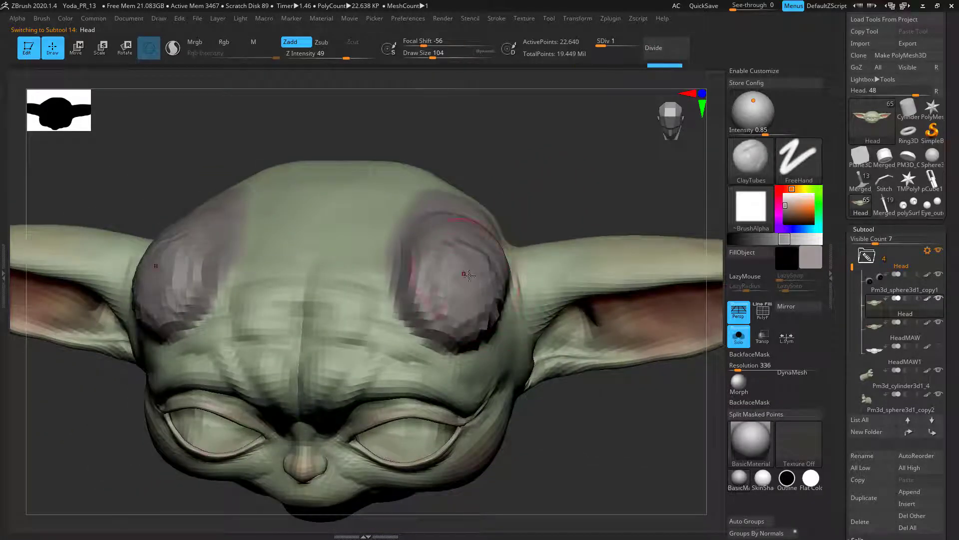
{"action": "left_click_drag", "start_coordinate": [469, 275], "coordinate": [463, 297]}
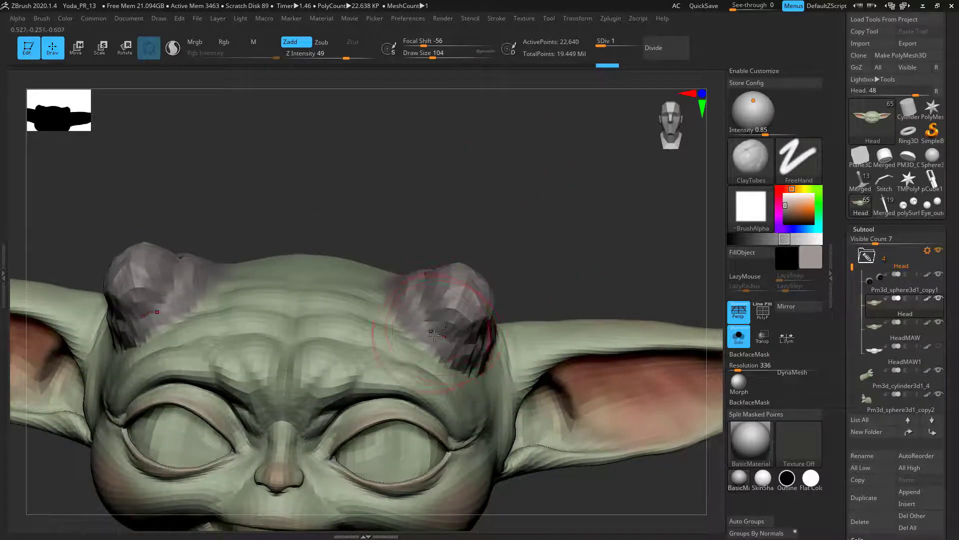
{"action": "left_click_drag", "start_coordinate": [434, 334], "coordinate": [478, 291]}
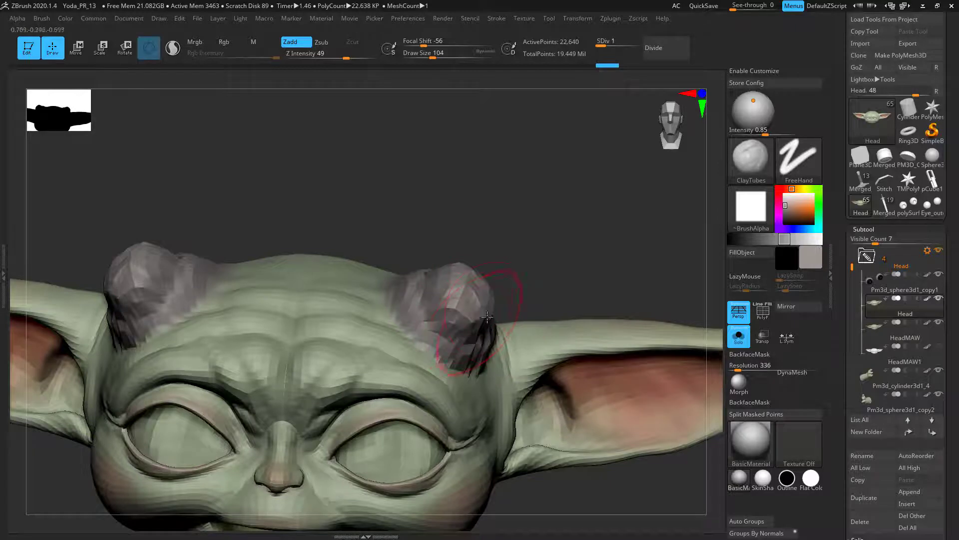
{"action": "left_click_drag", "start_coordinate": [489, 316], "coordinate": [455, 309]}
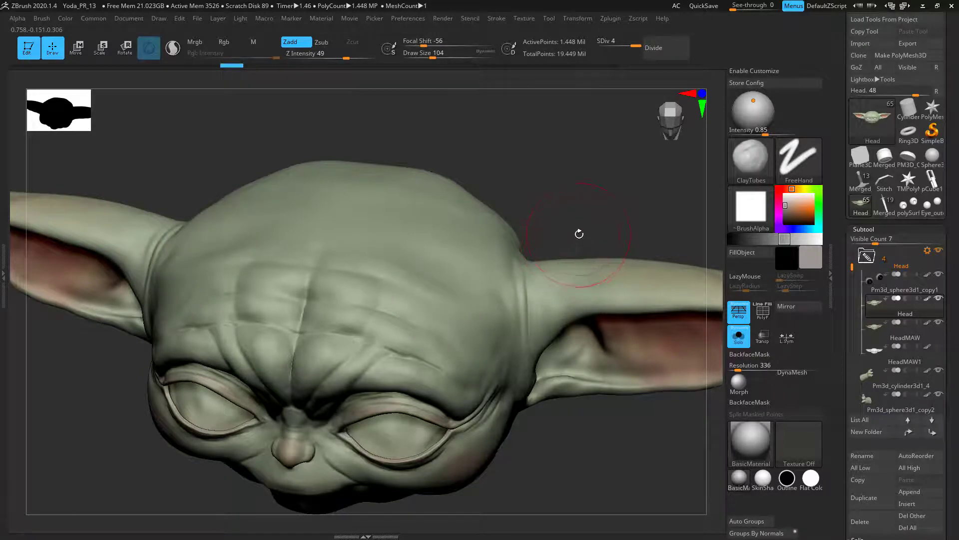
Orbit the head and divide it to add SDiv 5, about 5.8 million polygons
{"action": "left_click_drag", "start_coordinate": [578, 234], "coordinate": [561, 267]}
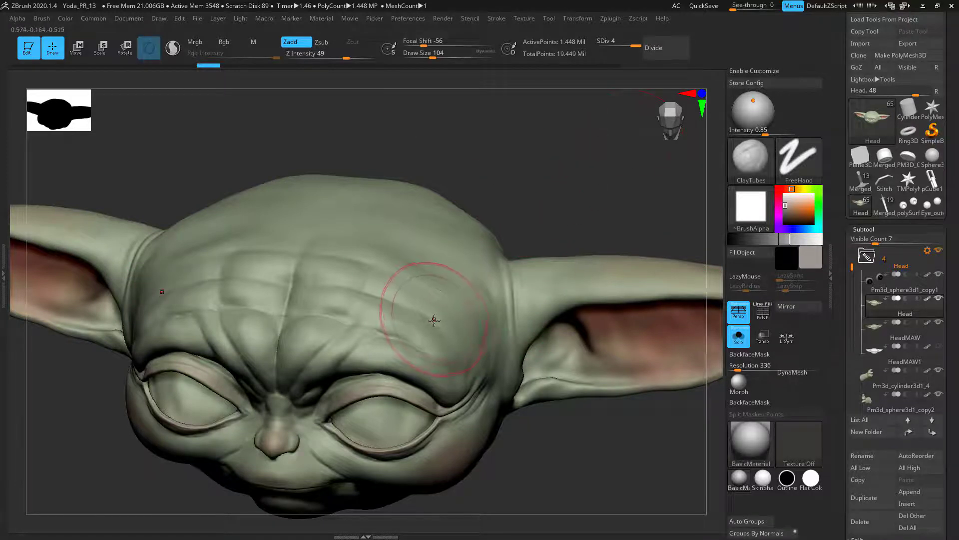
{"action": "left_click_drag", "start_coordinate": [434, 319], "coordinate": [608, 155]}
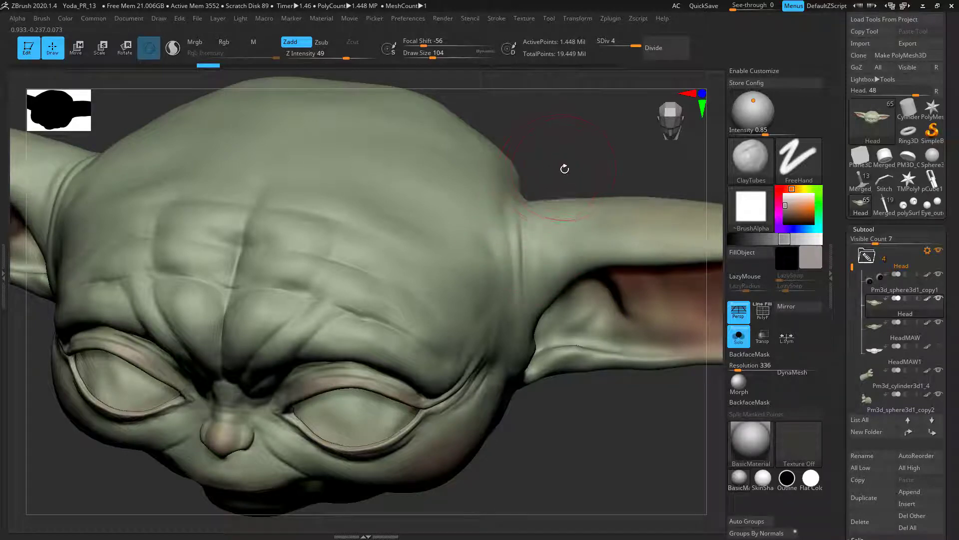
{"action": "left_click", "coordinate": [665, 48]}
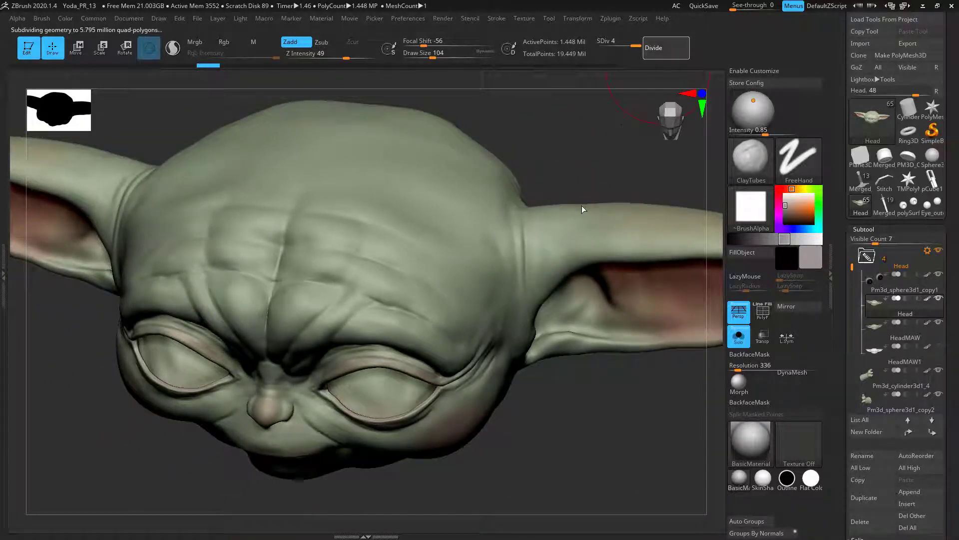
{"action": "left_click", "coordinate": [666, 47]}
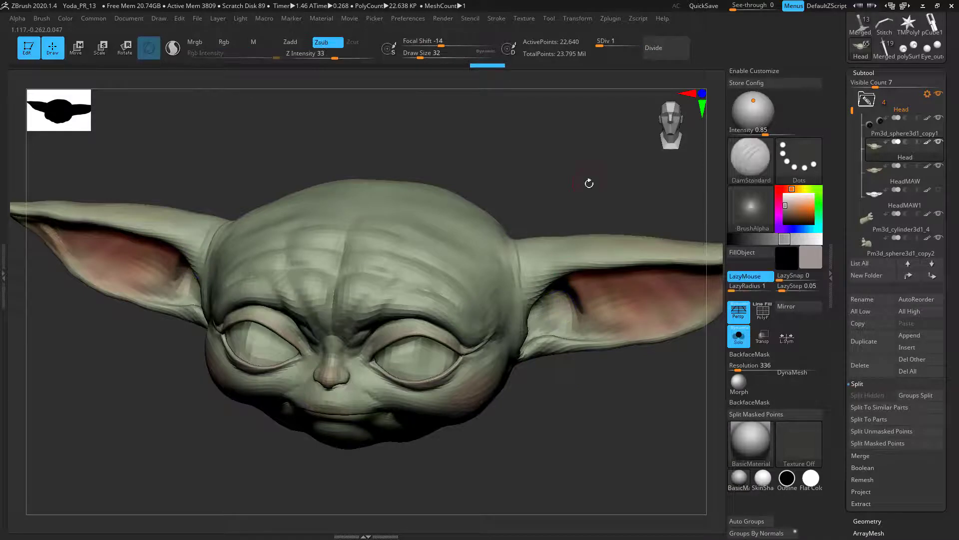
Orbit the head and broadly reshape the top of the skull with Move
{"action": "left_click_drag", "start_coordinate": [587, 184], "coordinate": [564, 82]}
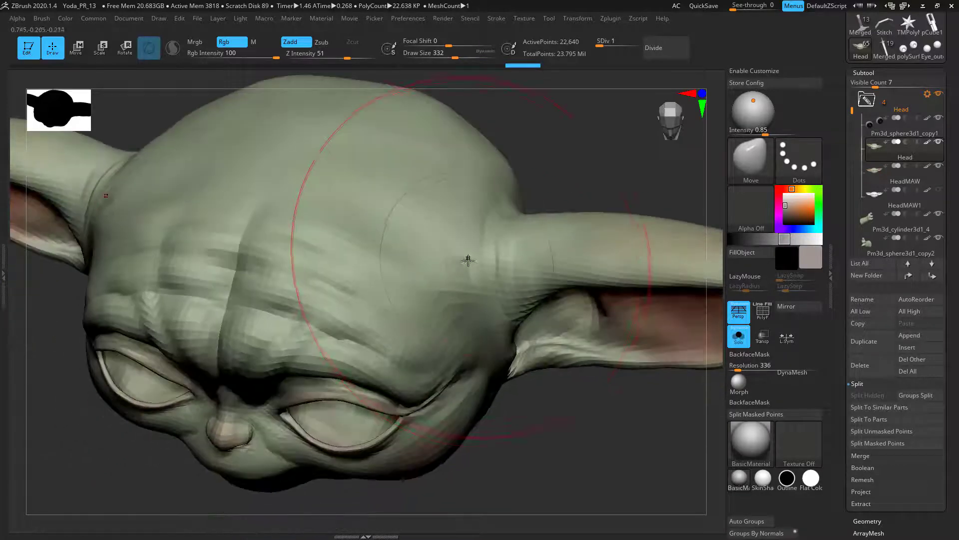
{"action": "left_click_drag", "start_coordinate": [468, 260], "coordinate": [569, 147]}
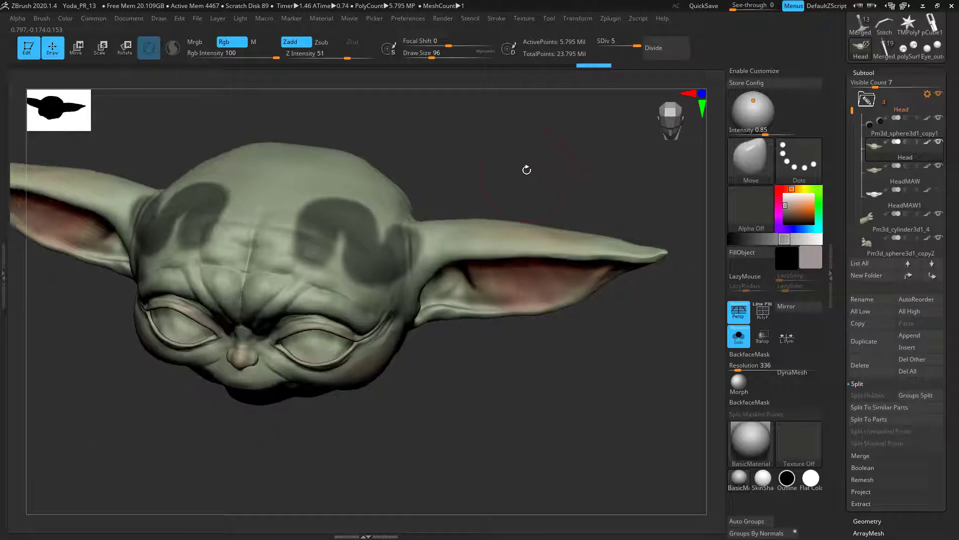
Clear the skull masks, test a stroke, and raise the Head back to SDiv 5
{"action": "left_click_drag", "start_coordinate": [526, 169], "coordinate": [456, 318]}
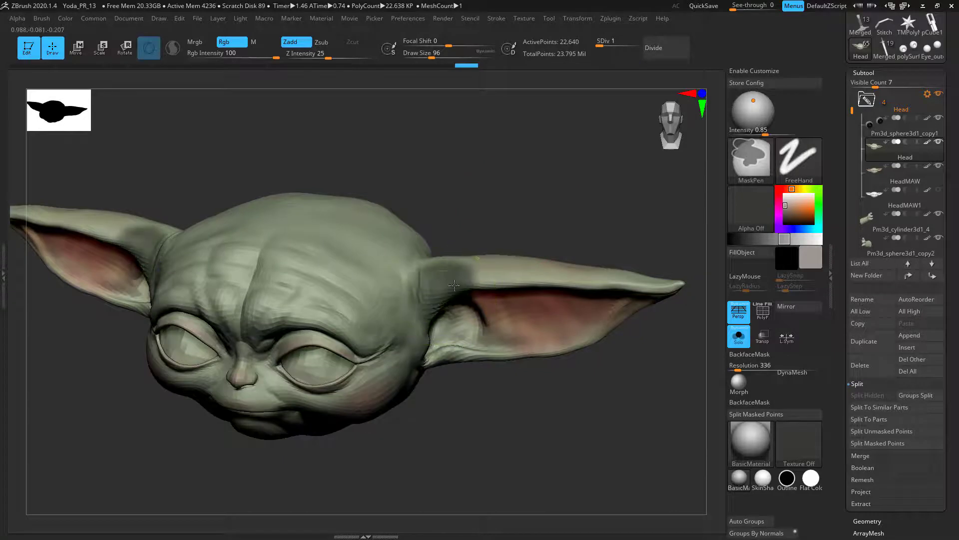
{"action": "left_click_drag", "start_coordinate": [452, 284], "coordinate": [538, 268]}
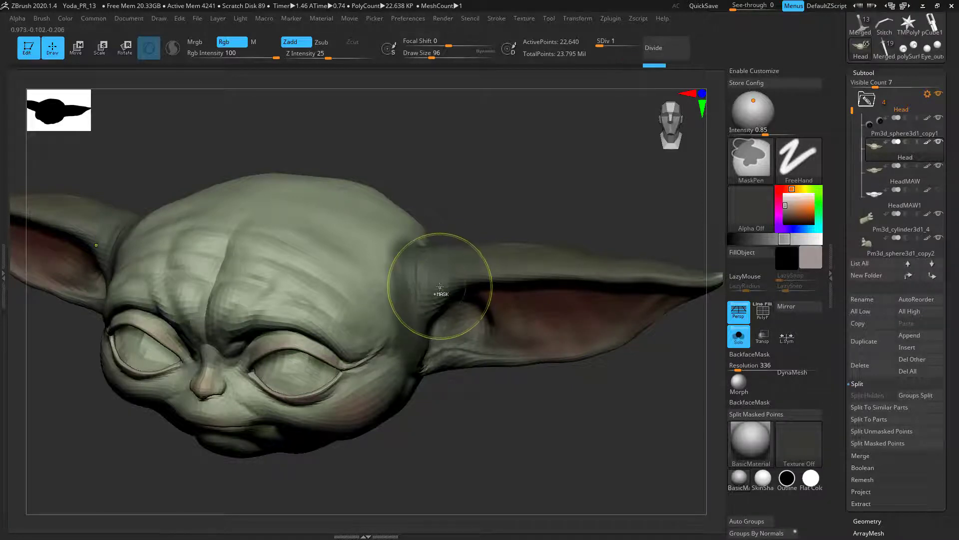
{"action": "left_click_drag", "start_coordinate": [440, 288], "coordinate": [505, 157]}
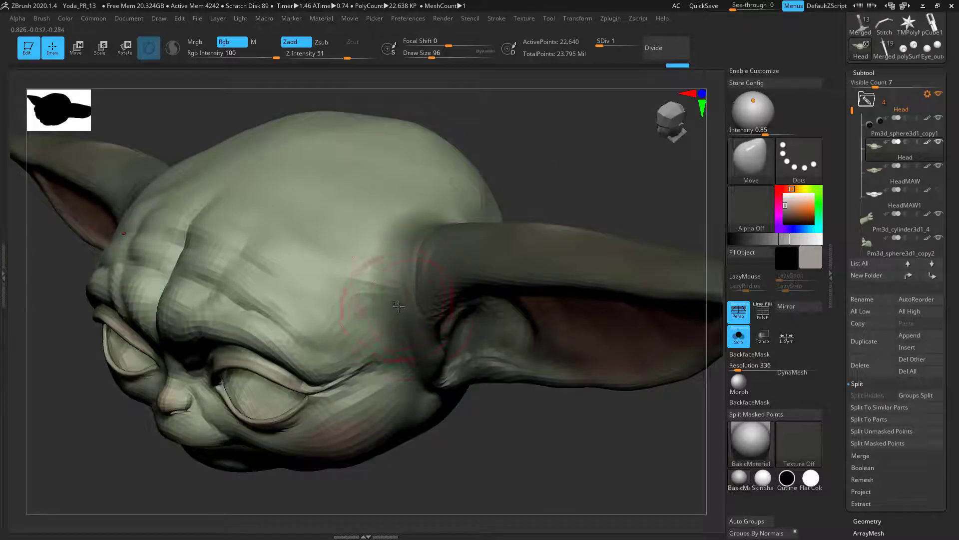
{"action": "left_click", "coordinate": [654, 48]}
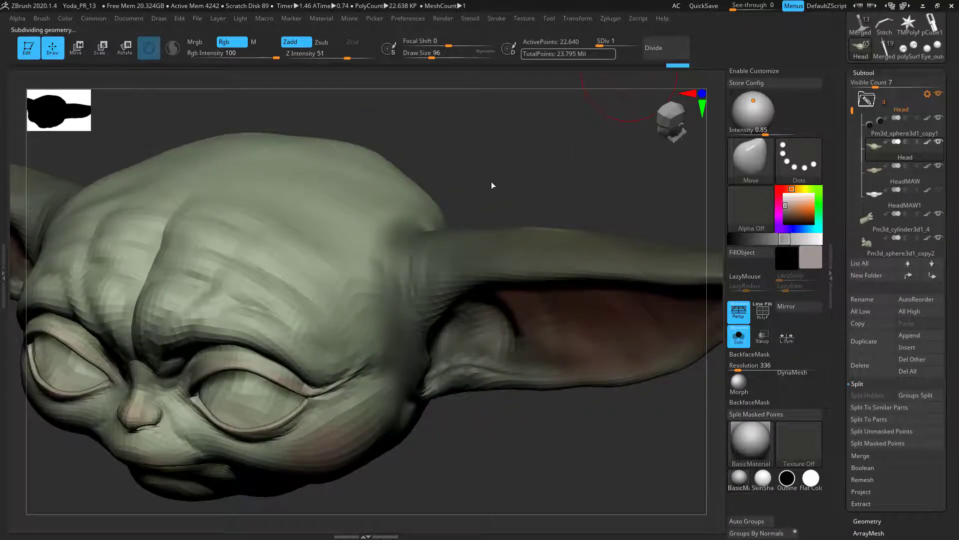
{"action": "left_click", "coordinate": [653, 47]}
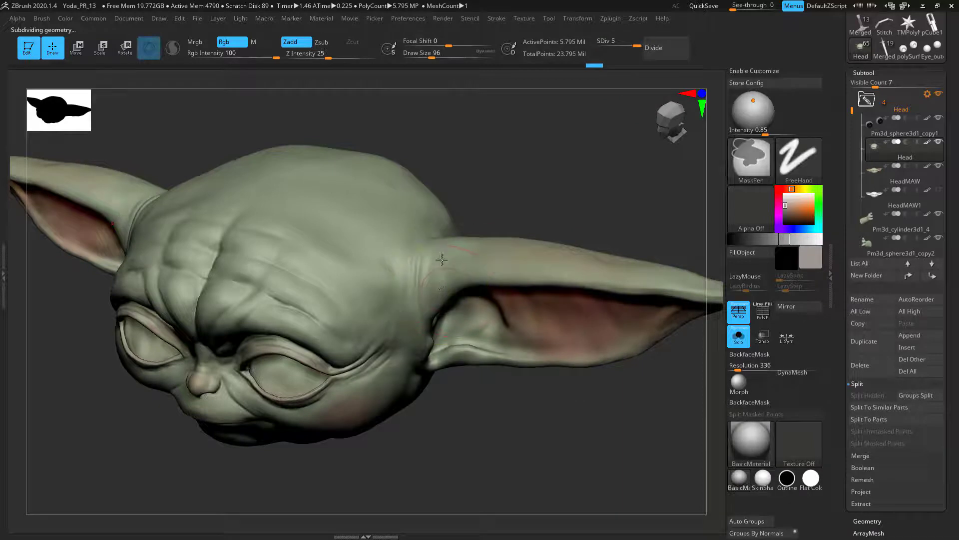
{"action": "left_click_drag", "start_coordinate": [441, 260], "coordinate": [502, 327]}
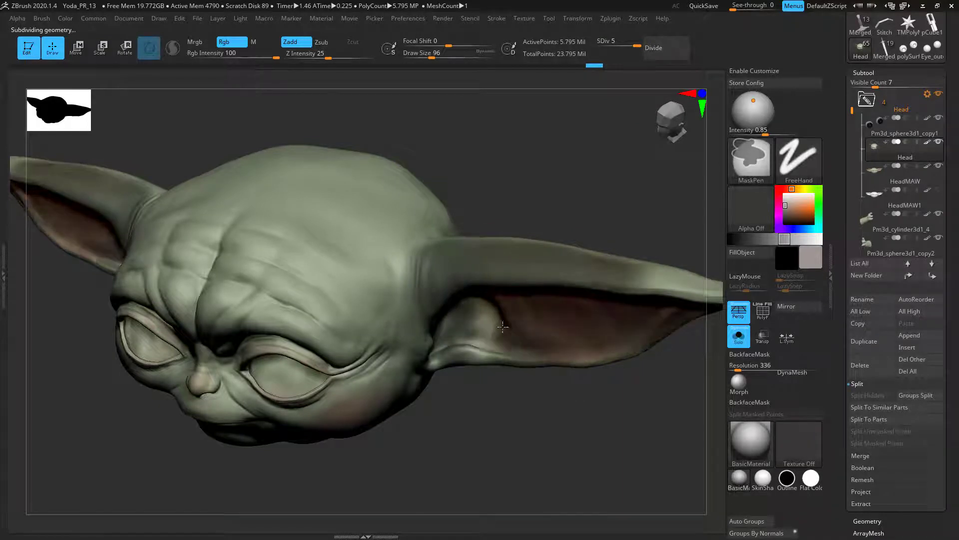